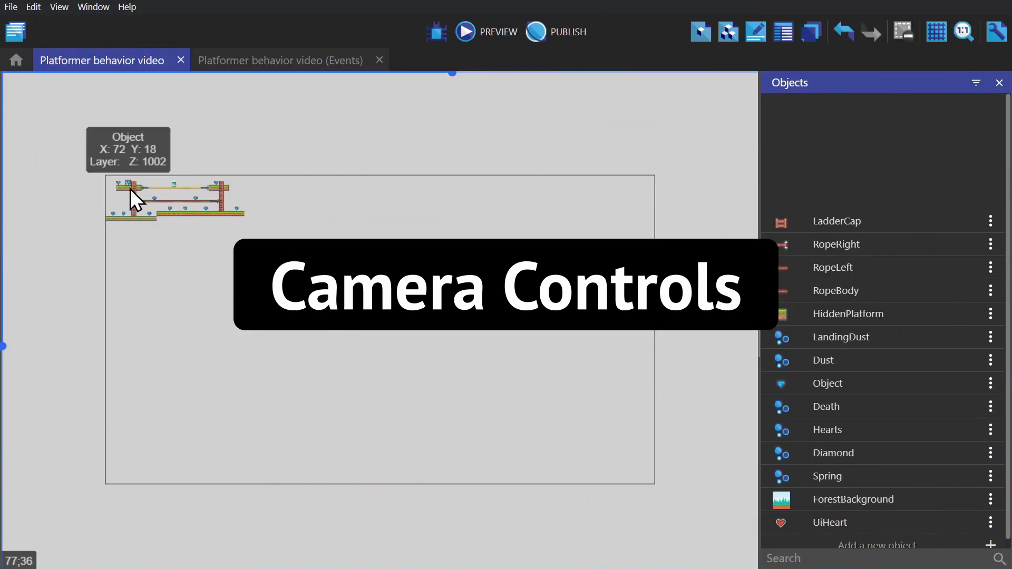
mouse_move(203, 252)
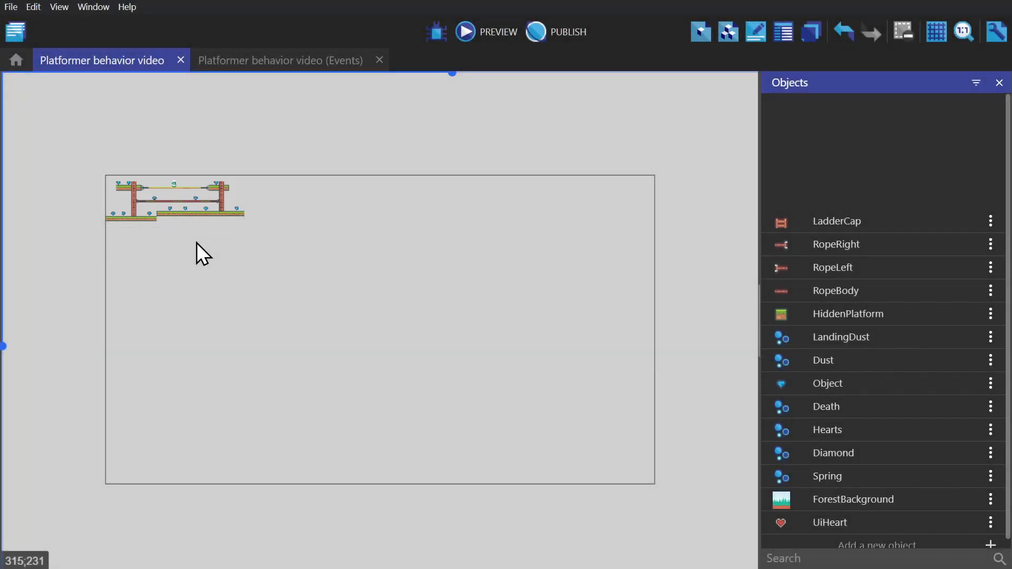
- Open the scene's events and expand the Camera group with its Zoom and Camera controls events
left_click(280, 60)
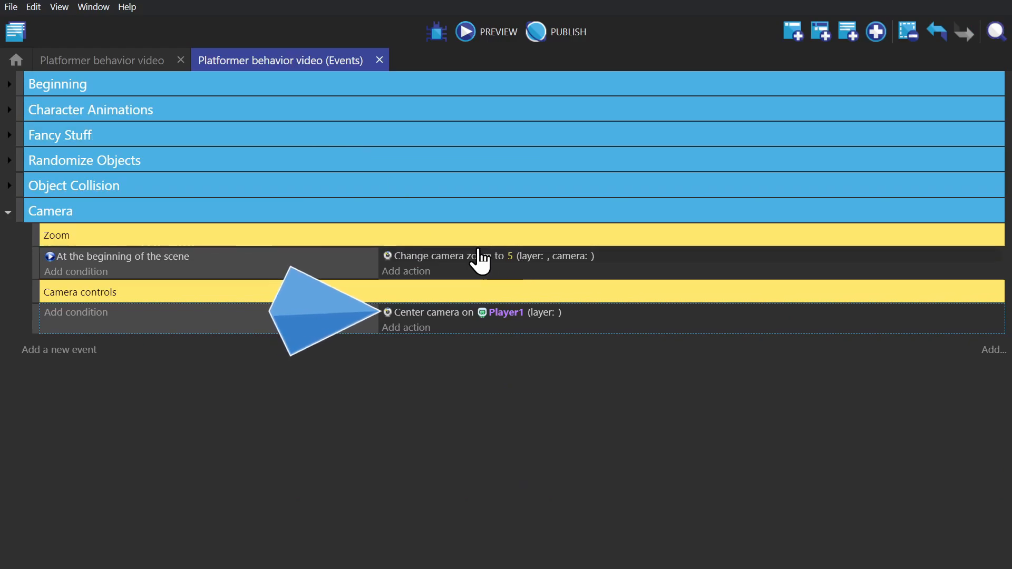
- Confirm the scene-start Change camera zoom action with its value of 5
double_click(452, 255)
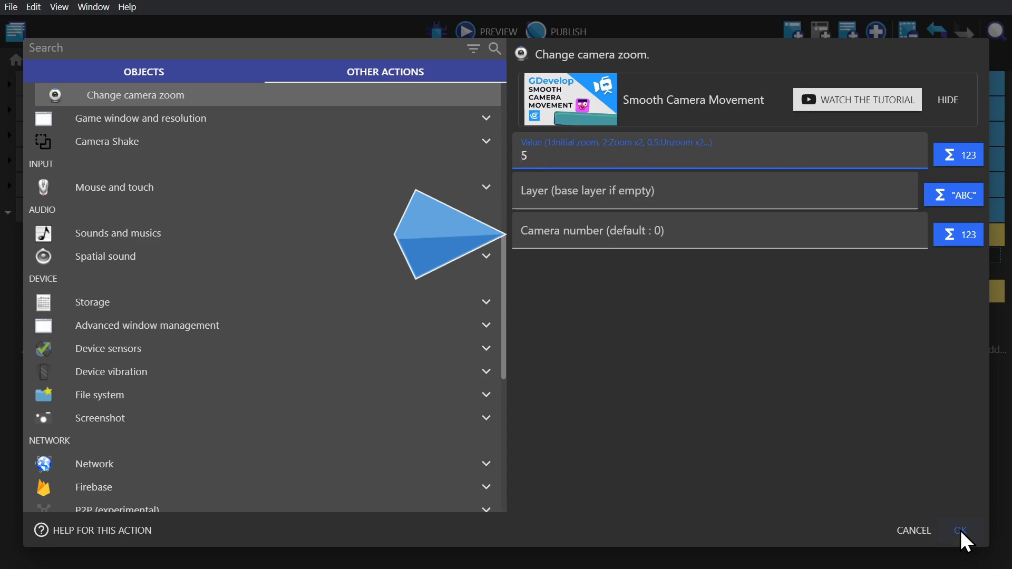
left_click(961, 530)
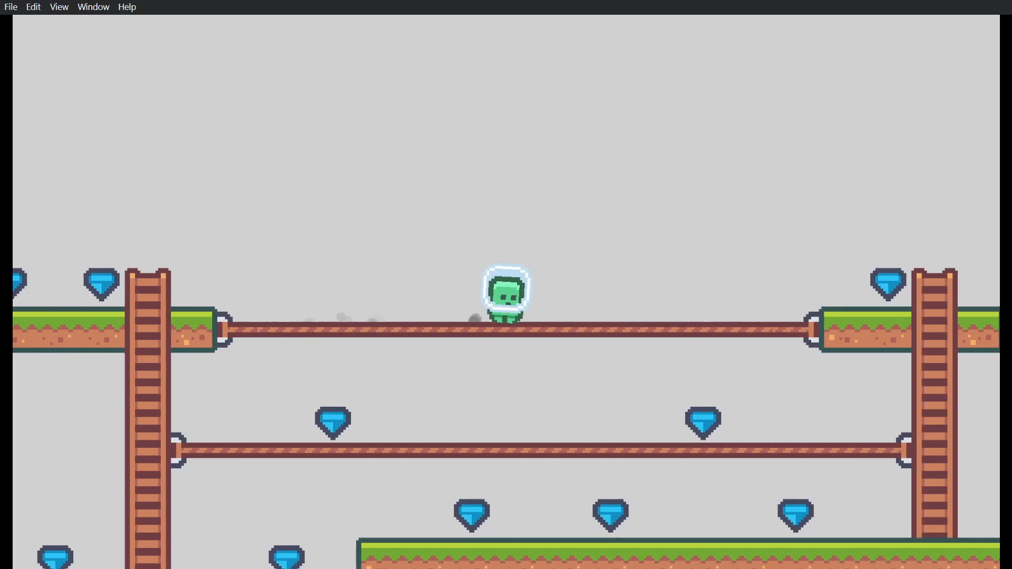
- Add camera center X and Y actions lerping toward Player1.X() and Player1.Y() at 0.05
left_click(280, 61)
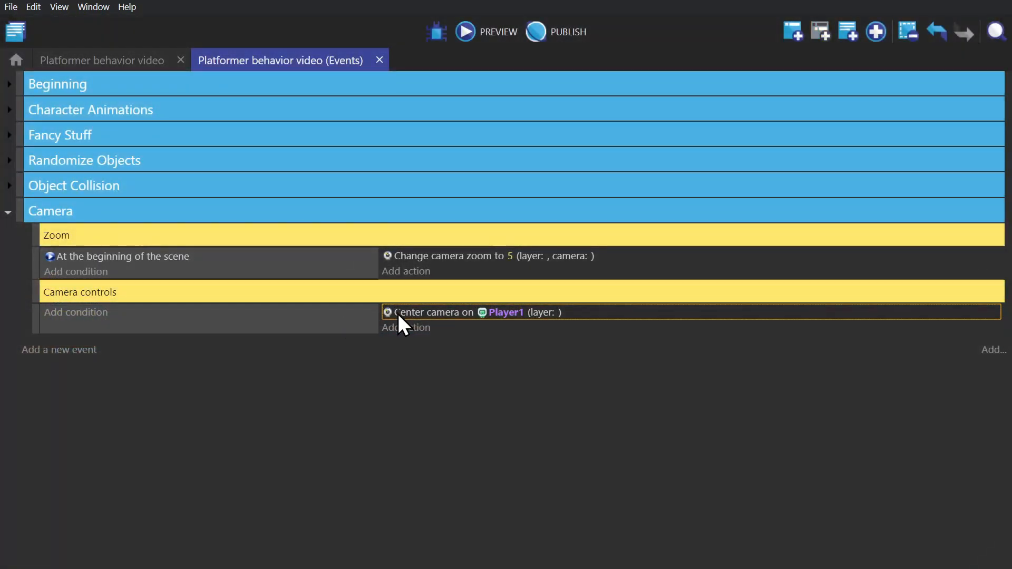
left_click(405, 327)
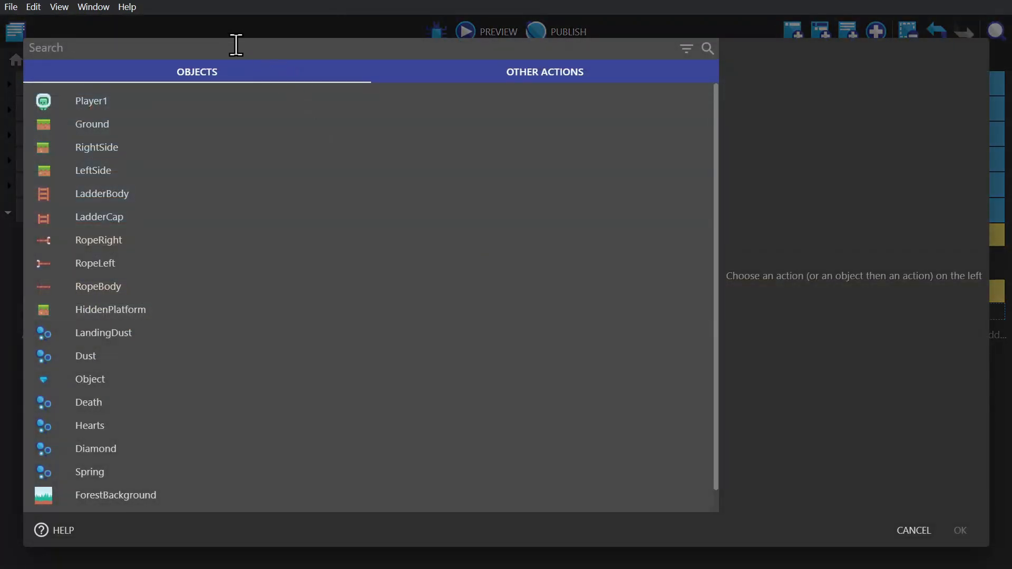
type("camera")
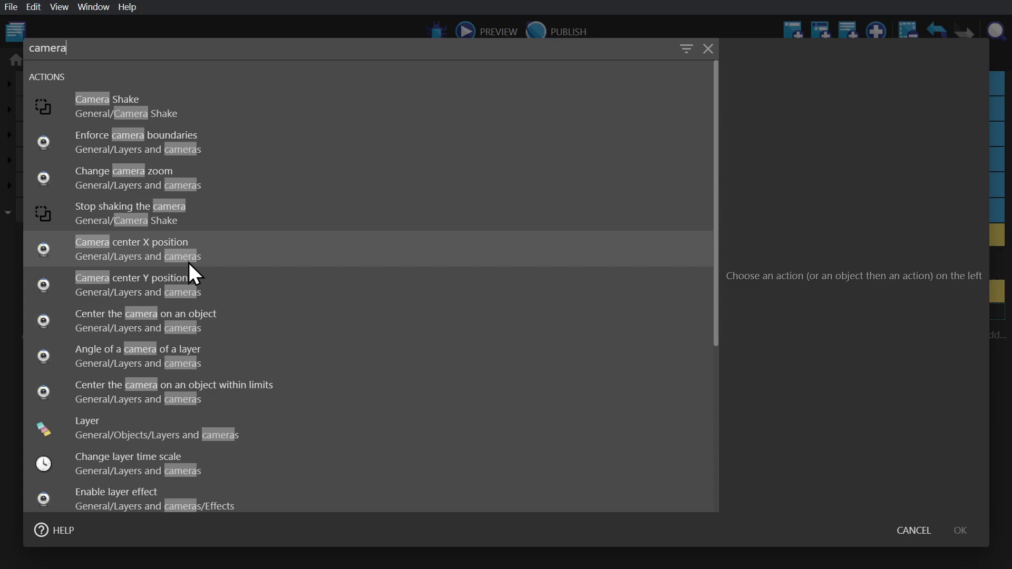
left_click(132, 248)
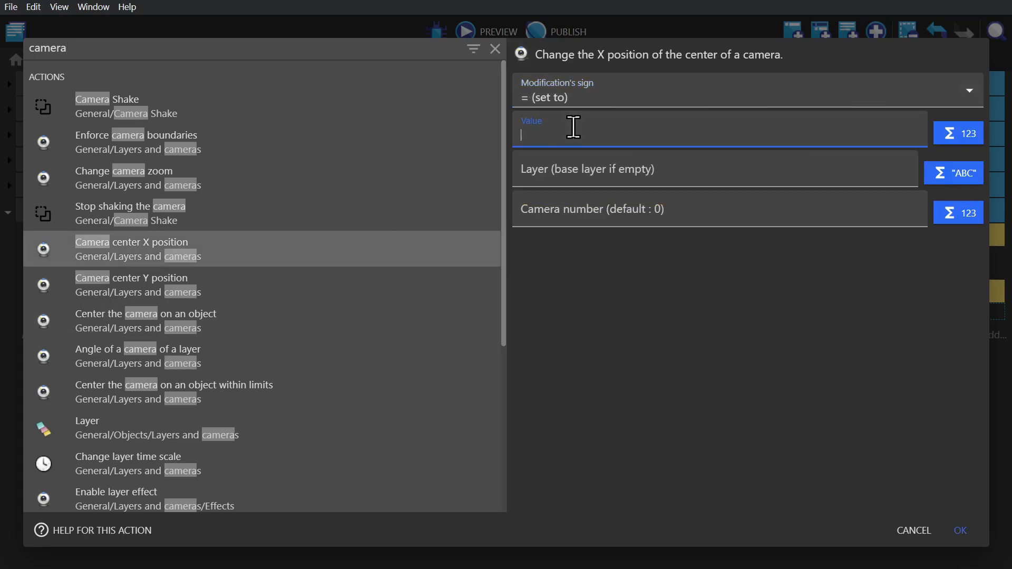
type("lerp")
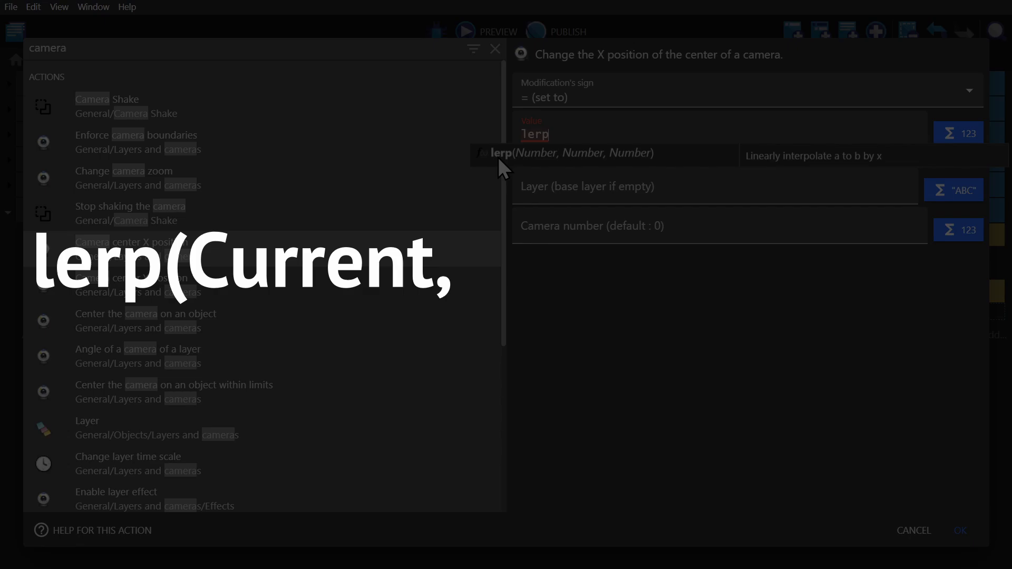
type("Desired,")
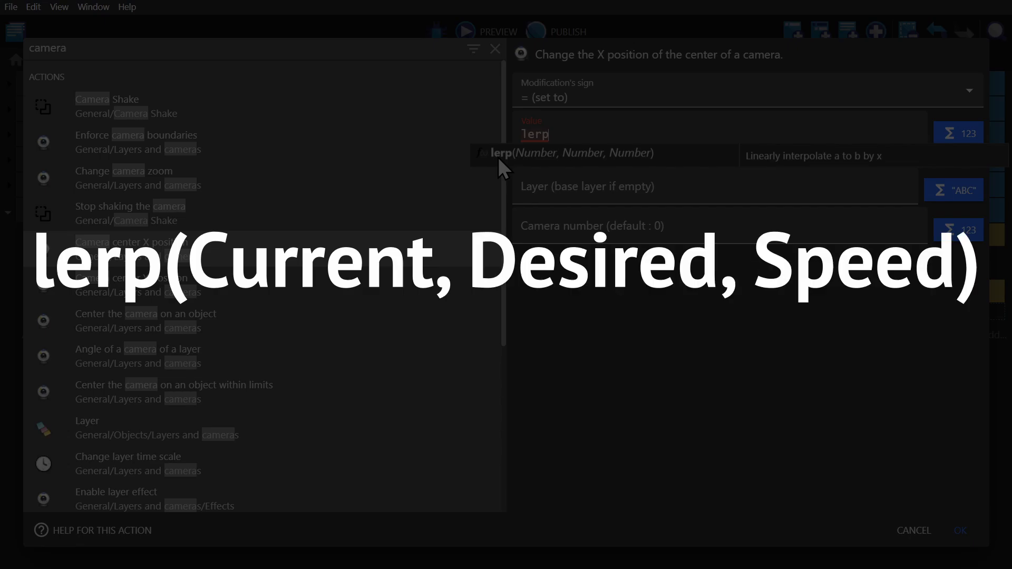
type("(cameraX(),")
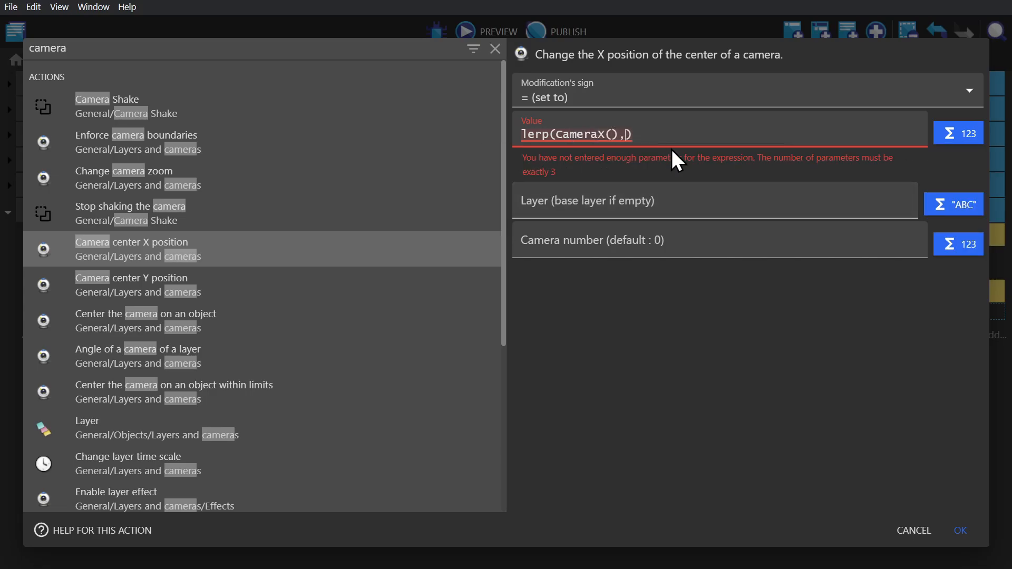
type("Player1.X(")
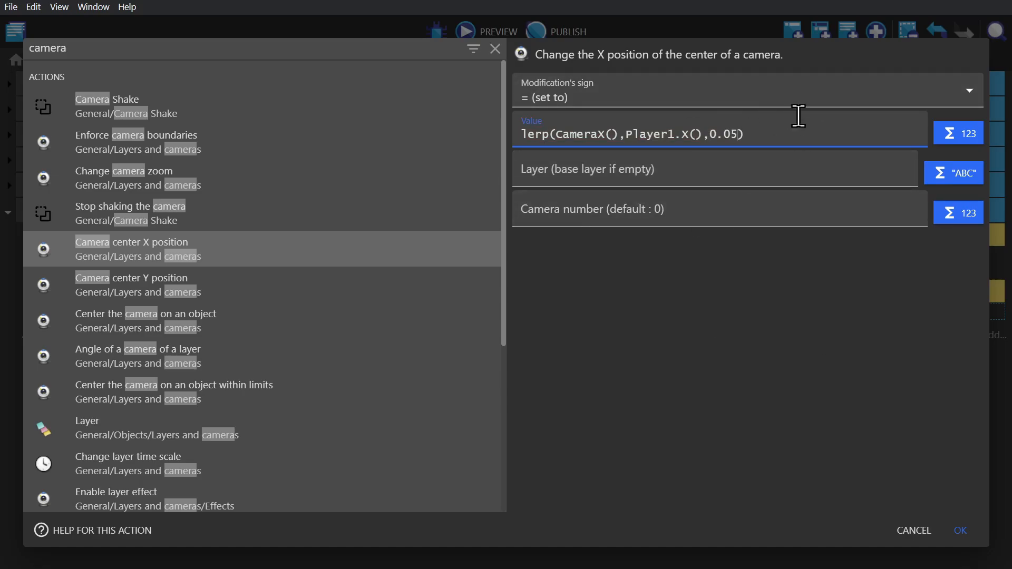
left_click(959, 530)
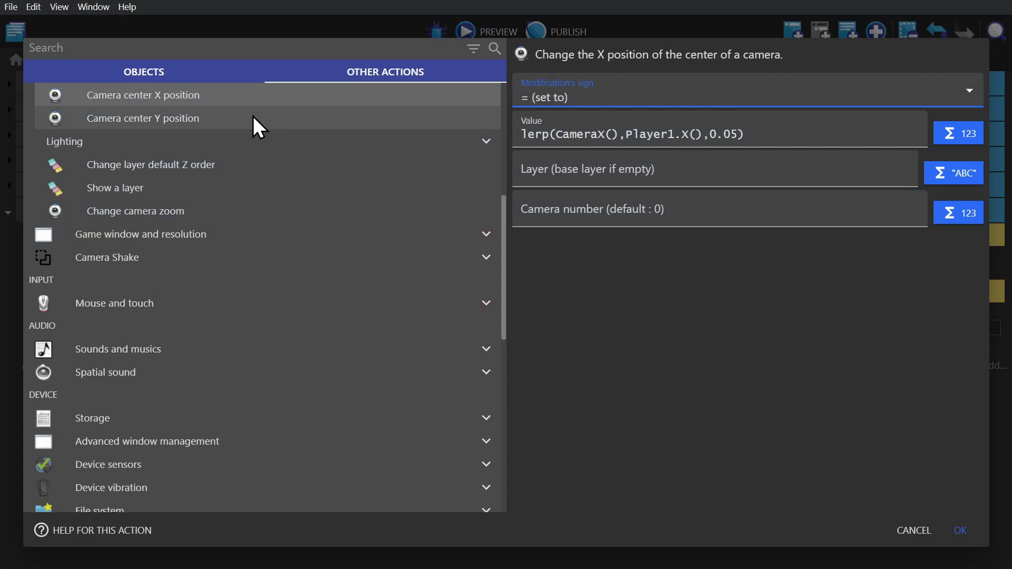
left_click(143, 118)
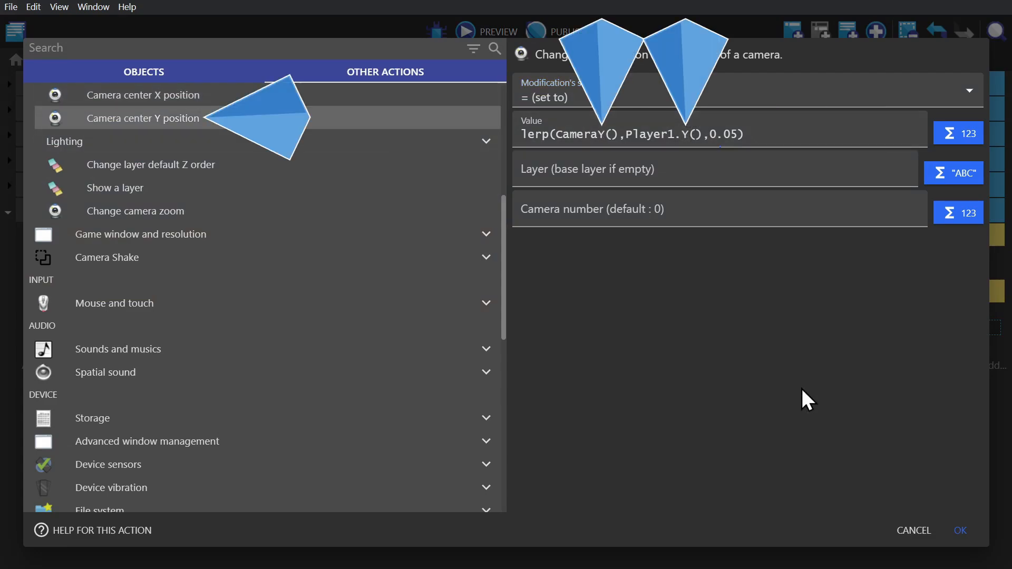
left_click(960, 531)
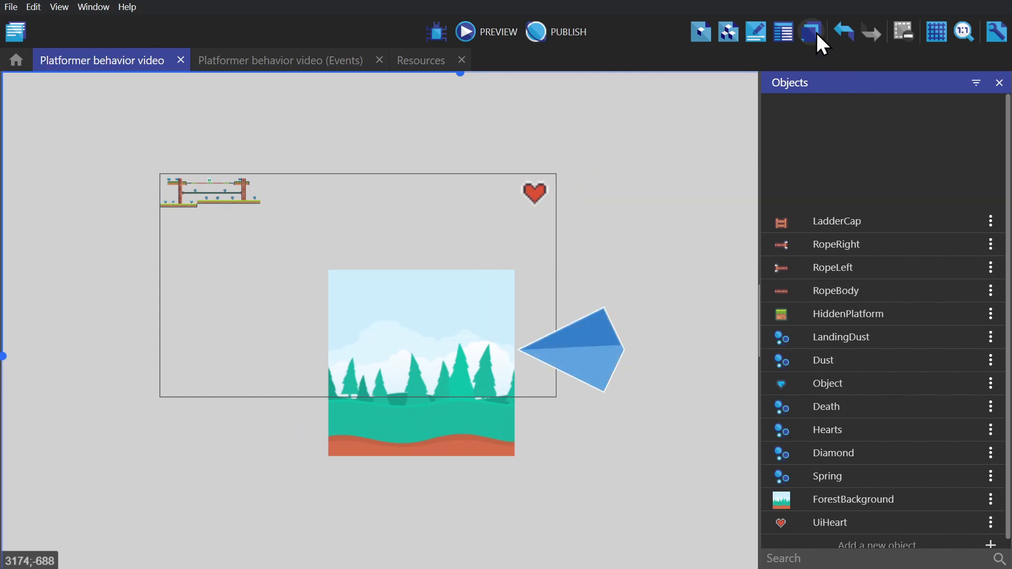
- Add UI and Background layers to the scene and move the ForestBackground image
left_click(811, 32)
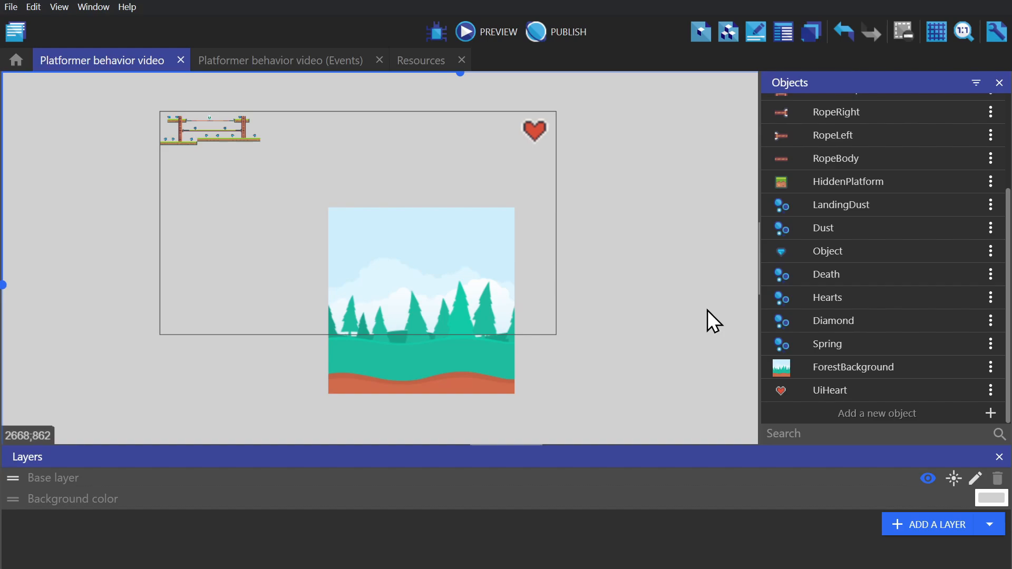
mouse_move(937, 524)
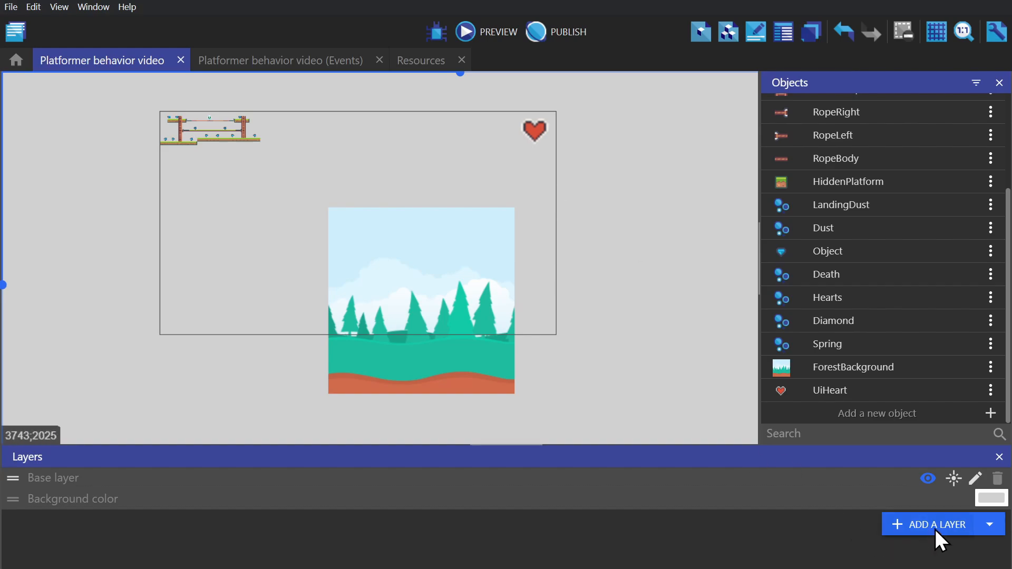
left_click(937, 524)
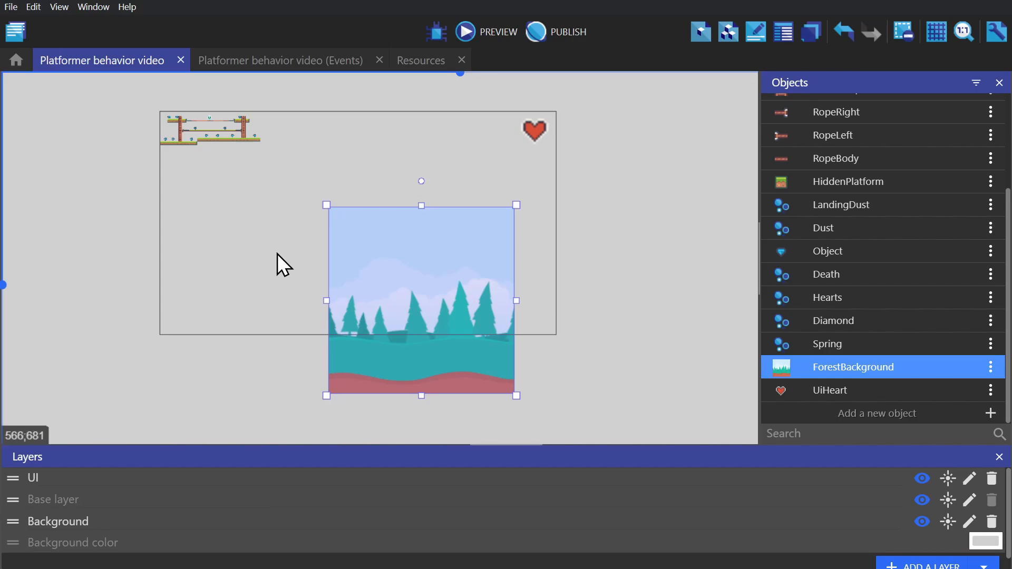
left_click(756, 32)
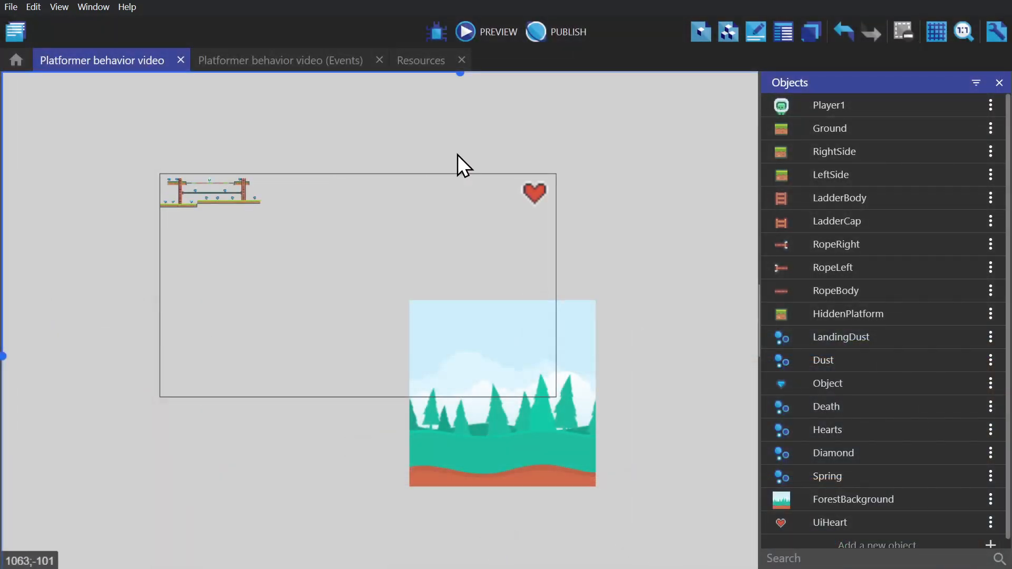
mouse_move(665, 397)
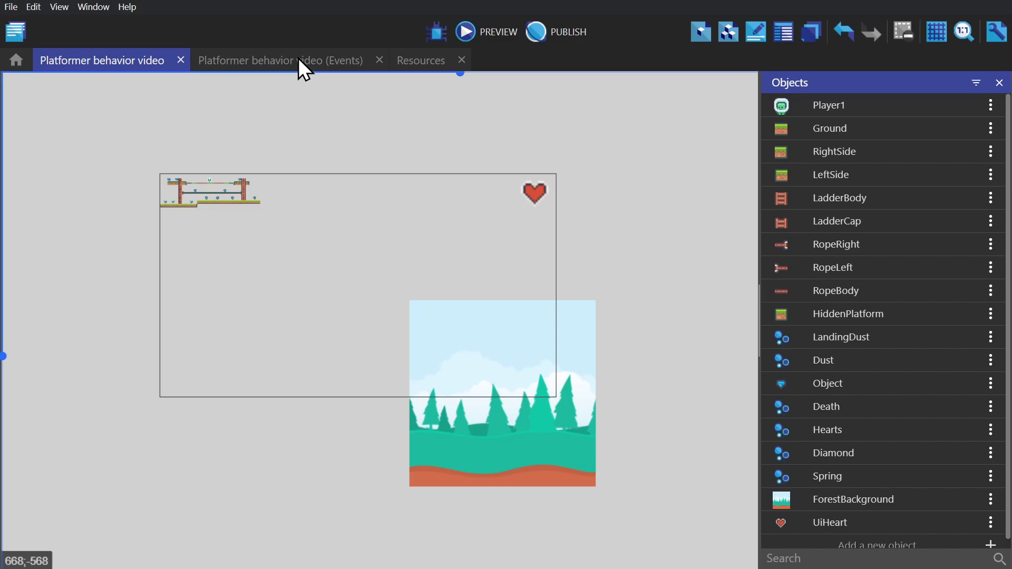
mouse_move(252, 58)
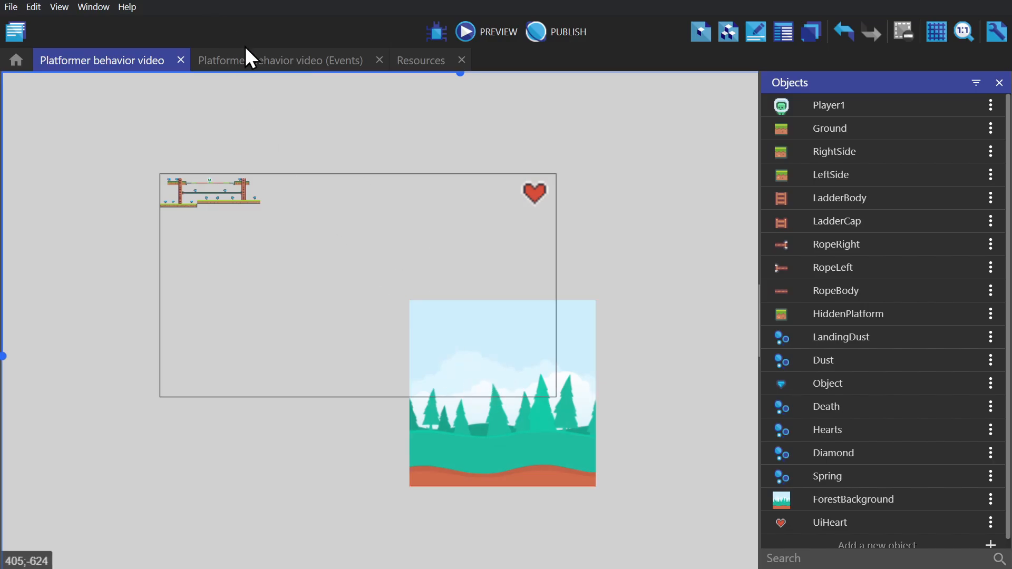
- At scene start, zoom the Background layer to 2 and center it on ForestBackground
left_click(280, 60)
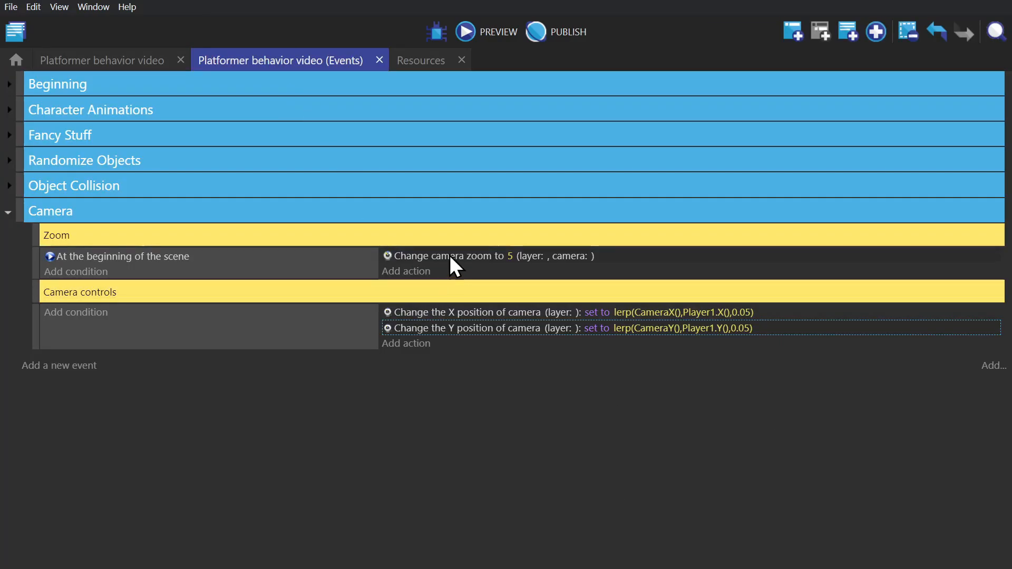
left_click(491, 256)
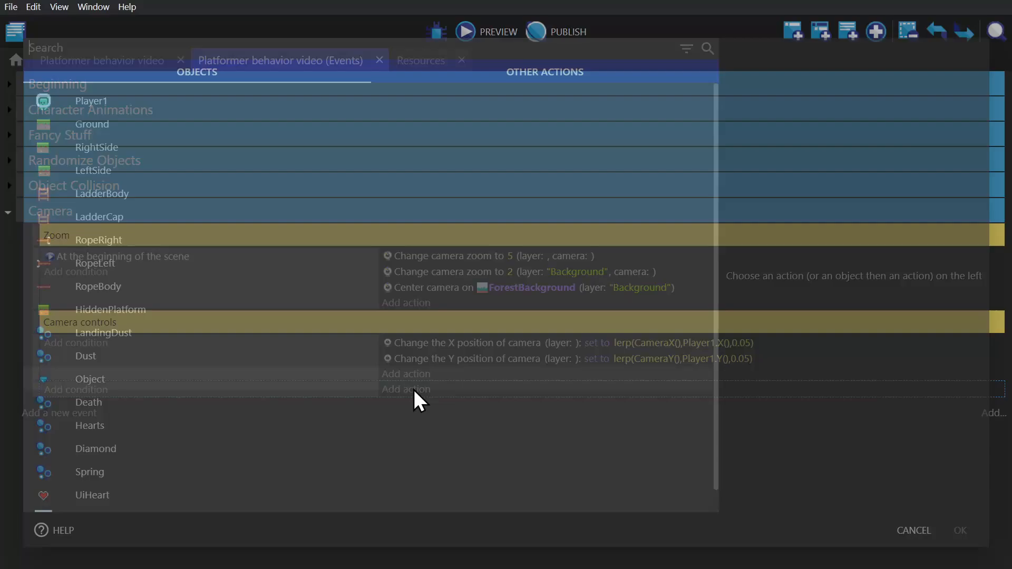
- Add Enforce camera boundaries with left 0, top 0, right 486, bottom 142
type("camera")
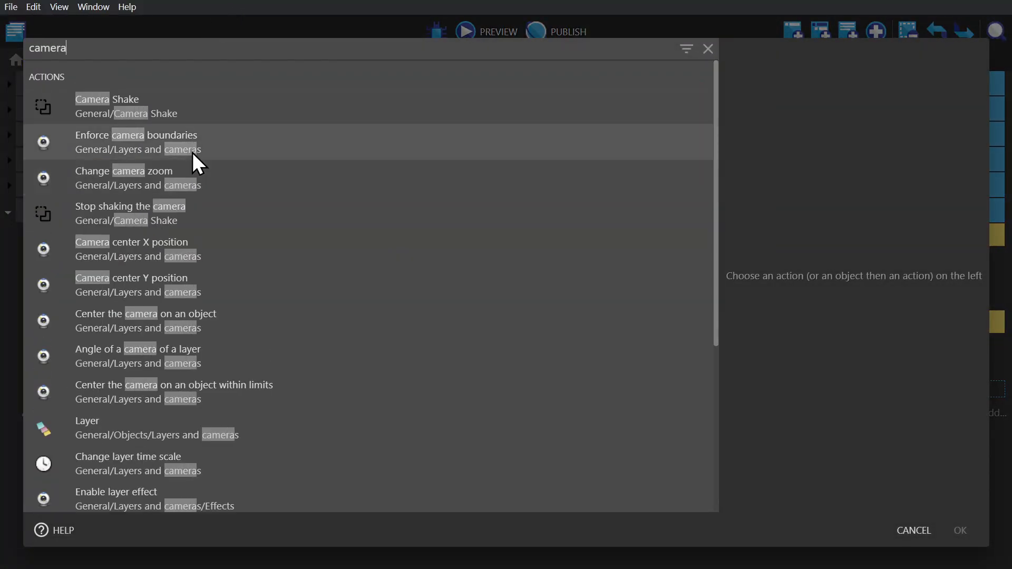
left_click(136, 134)
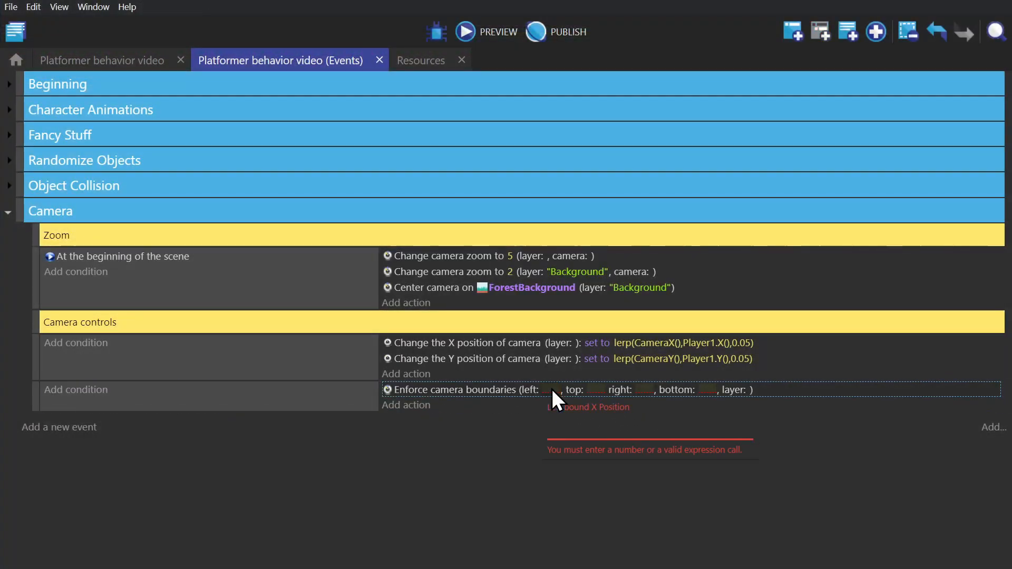
type("0")
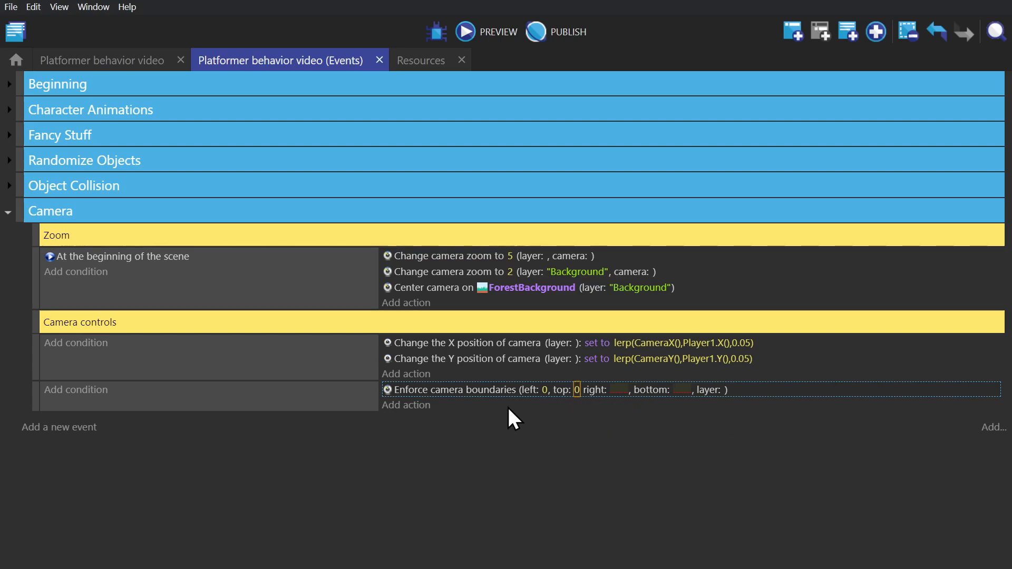
type("486")
left_click(682, 390)
type("142")
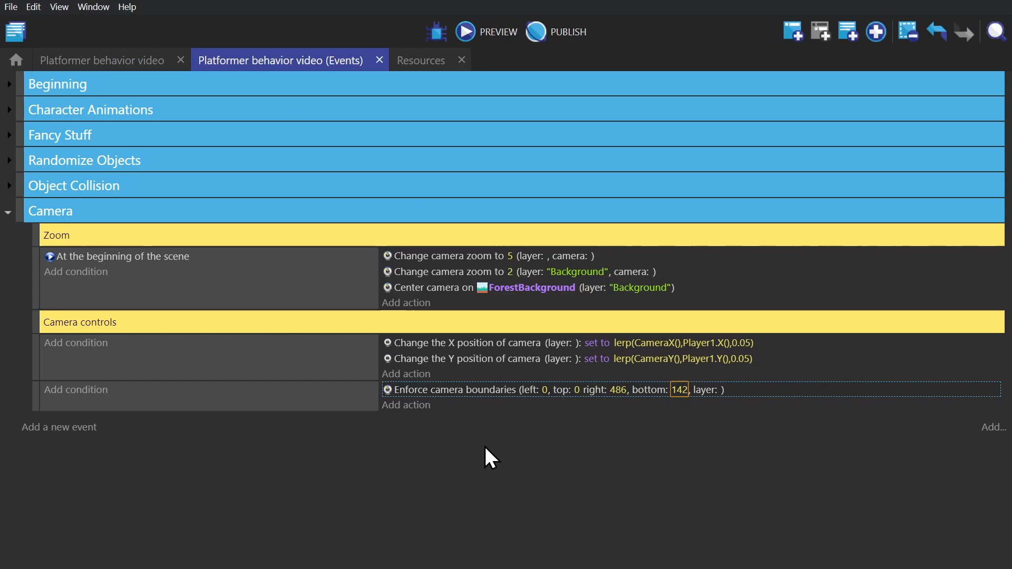
left_click(464, 32)
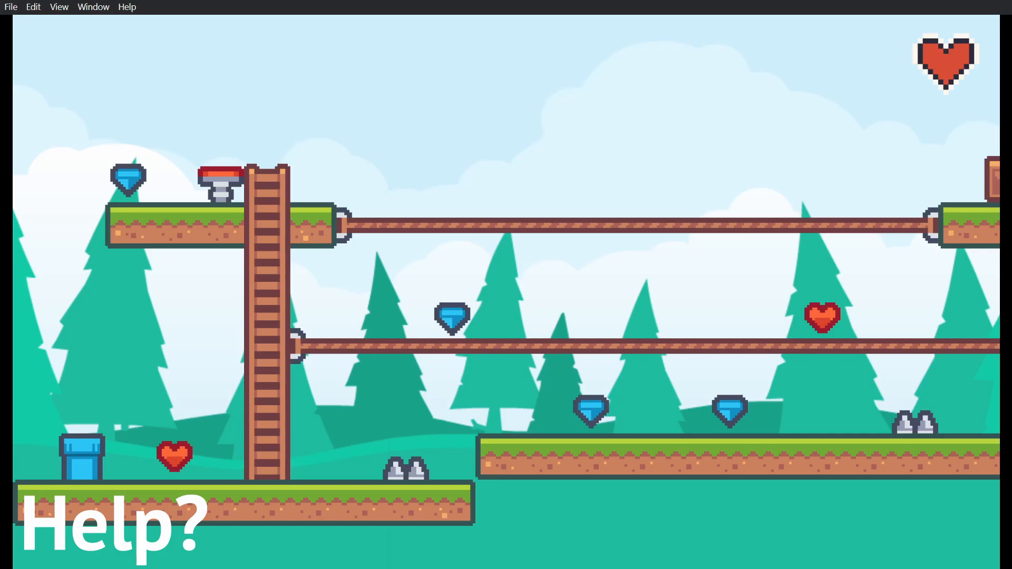
- Add a 'c key pressed' event that adds 2 to the base layer's camera angle
left_click(280, 60)
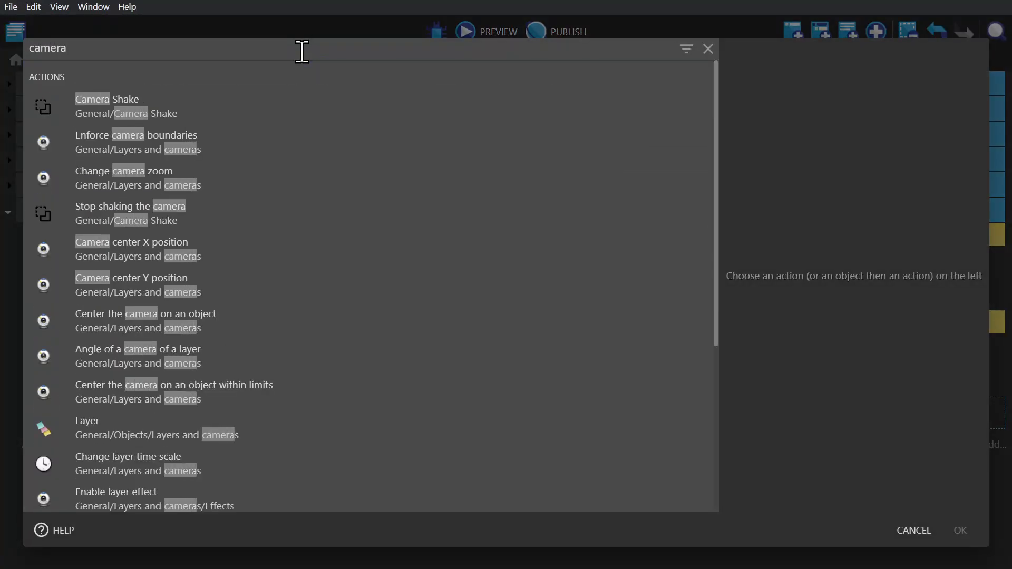
mouse_move(209, 362)
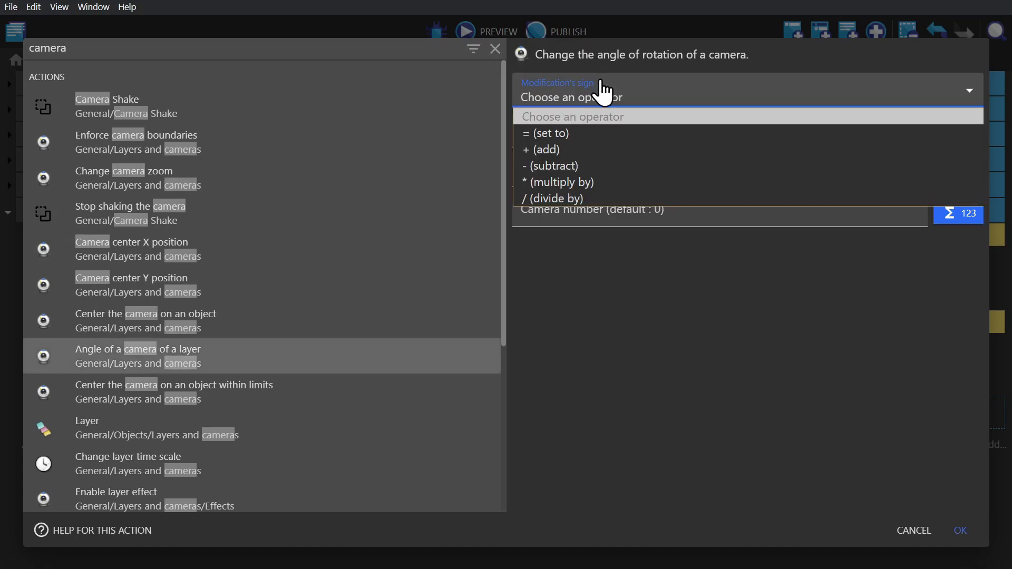
left_click(537, 149)
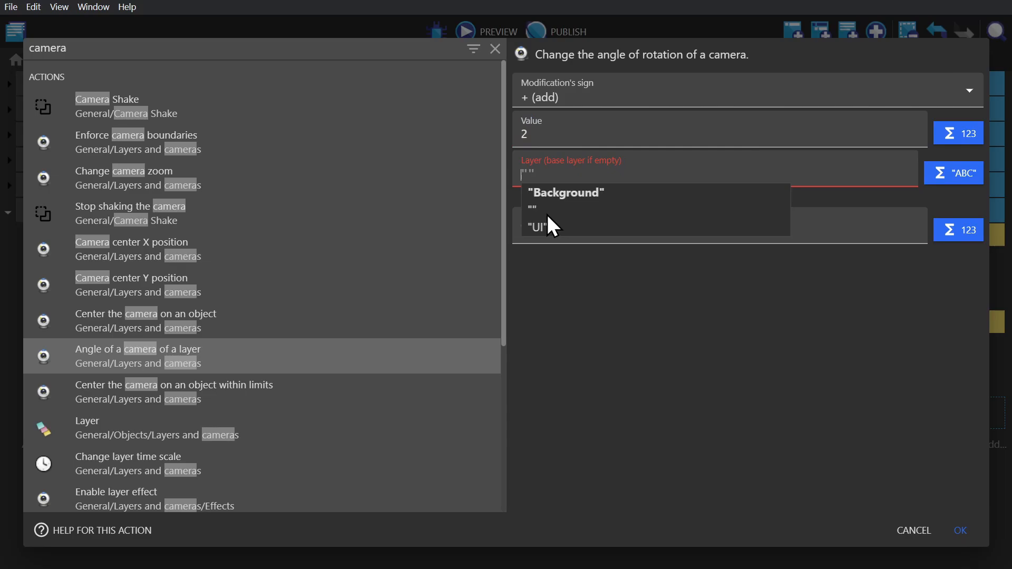
left_click(960, 529)
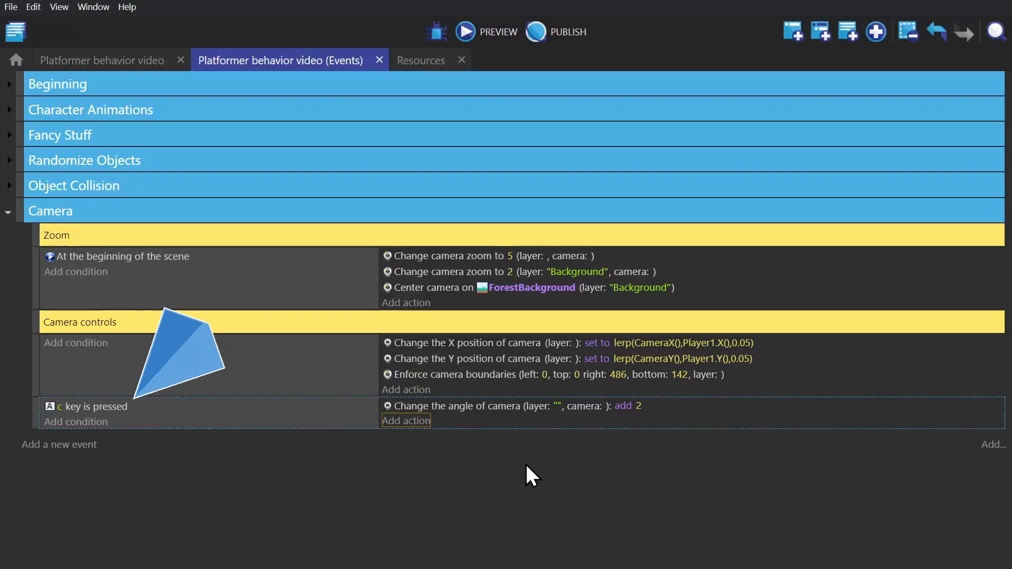
left_click(465, 32)
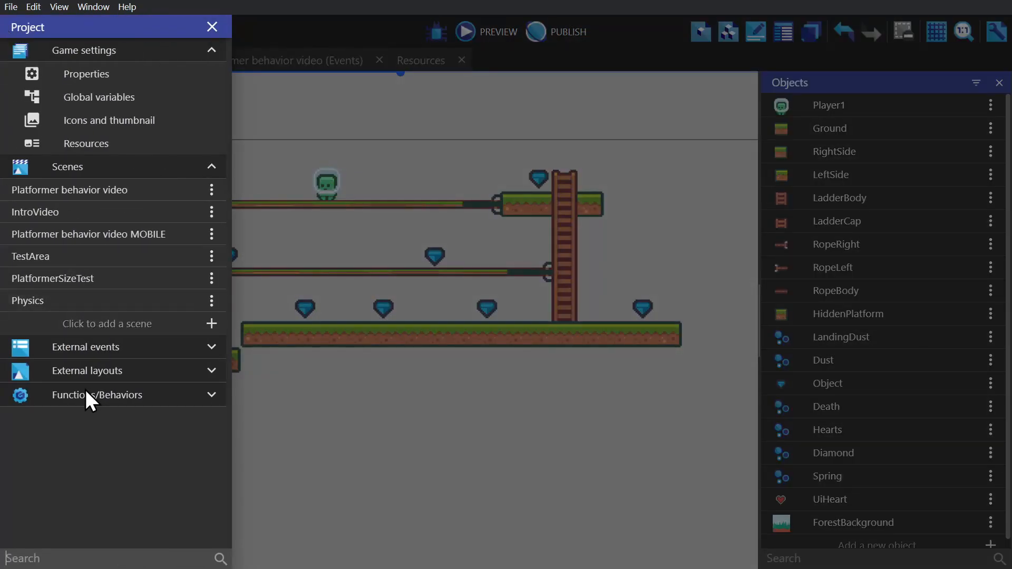
- Search extensions for 'shake' and confirm Camera Shake is already installed
left_click(97, 394)
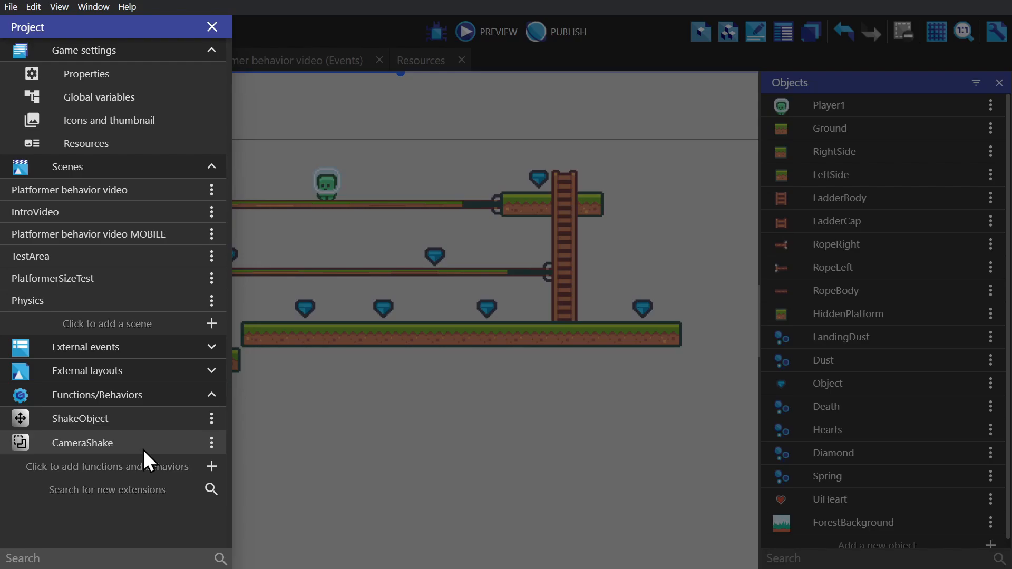
mouse_move(140, 503)
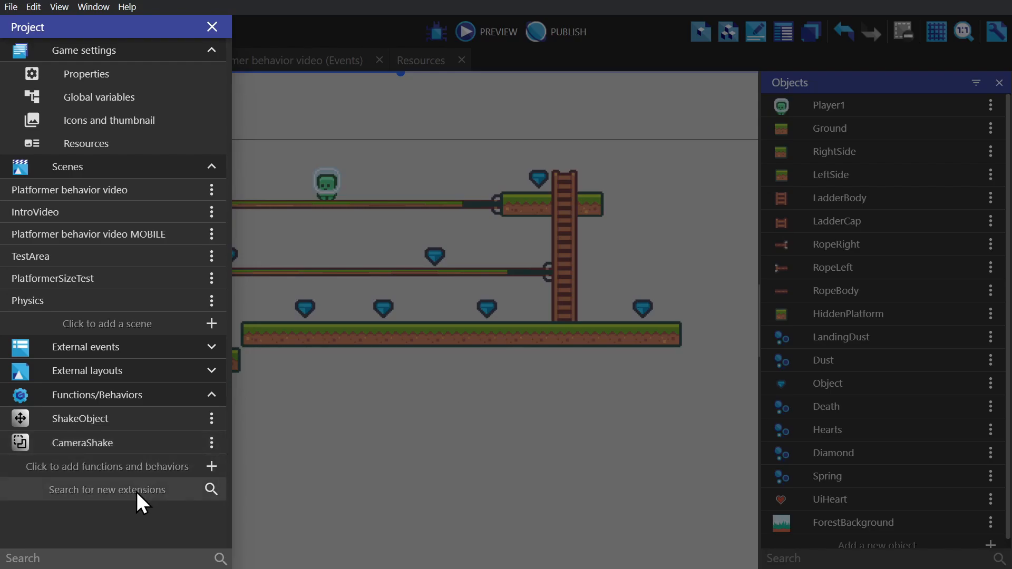
left_click(107, 489)
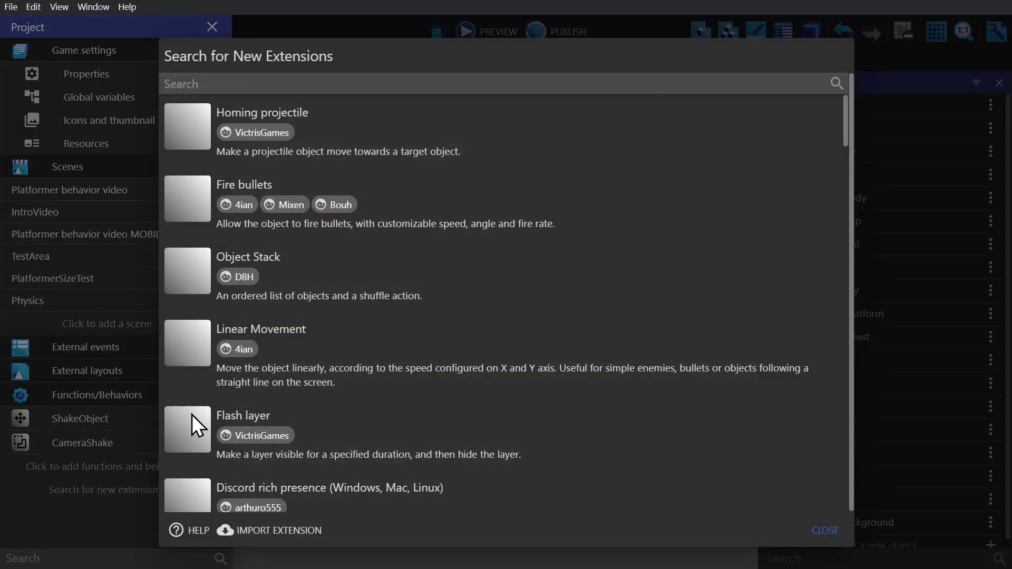
type("shake")
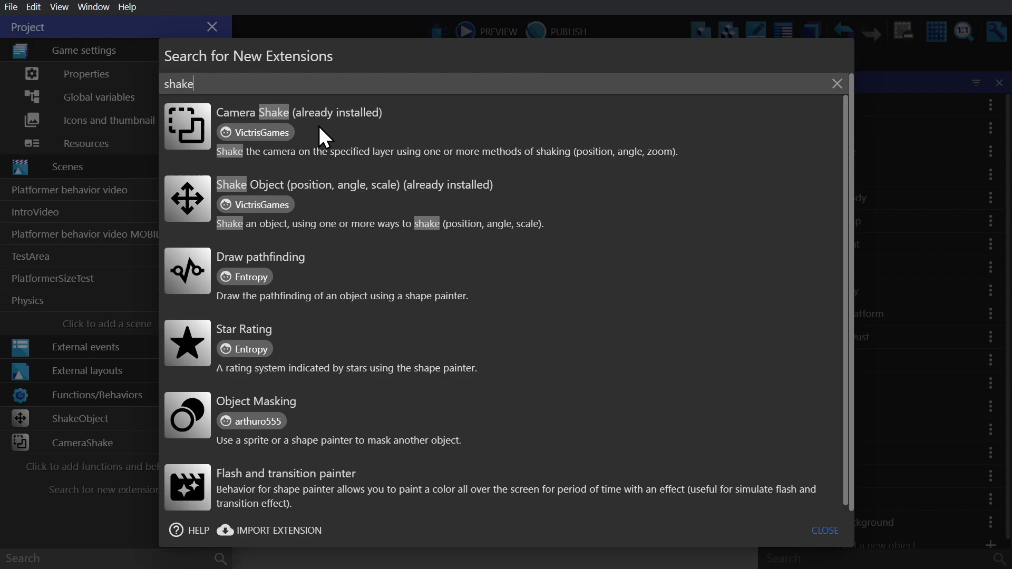
left_click(298, 112)
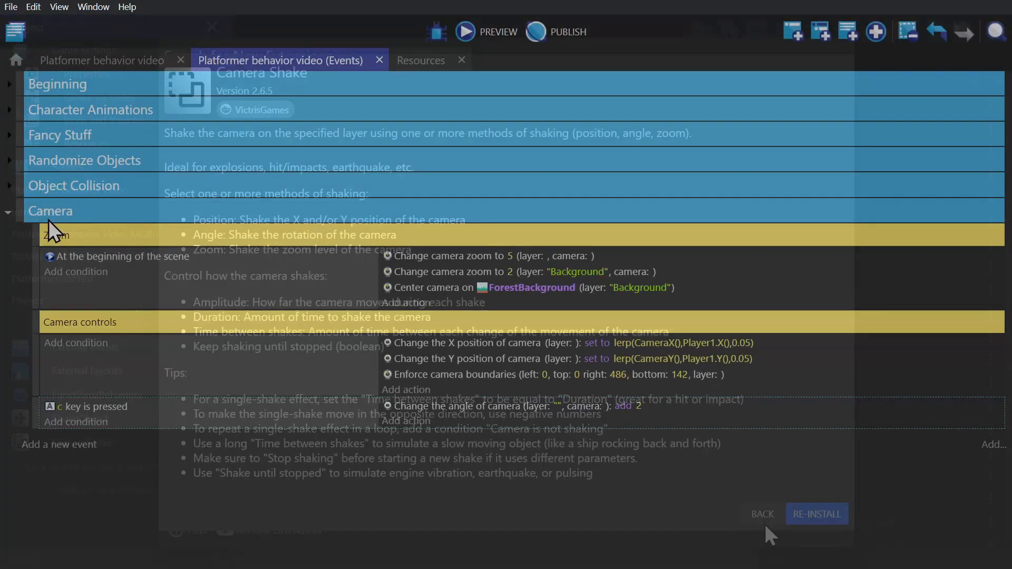
left_click(761, 514)
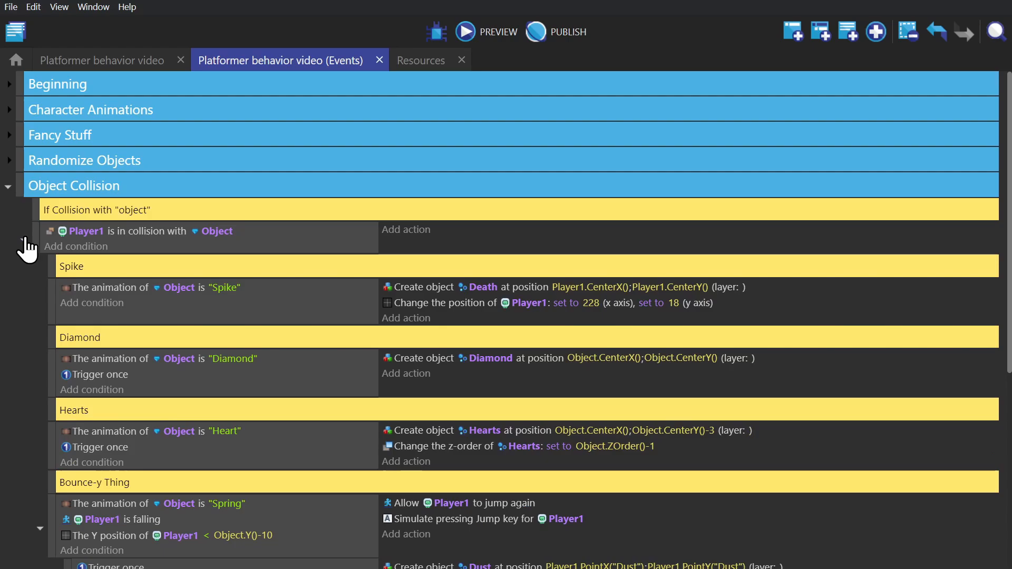
- Scroll to the Spike collision event and select the Camera Shake action
scroll("down", 3)
type("shak")
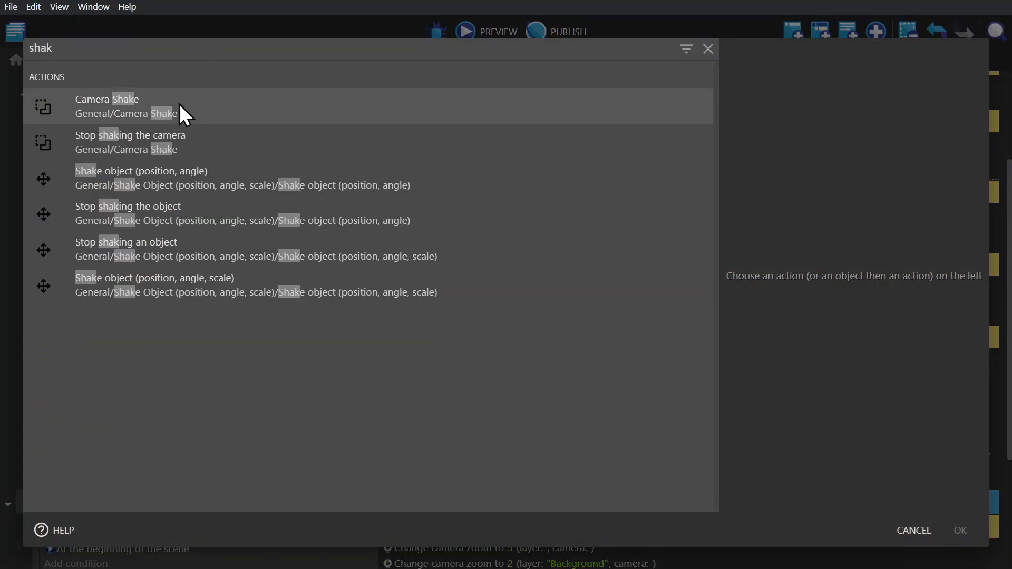
left_click(107, 106)
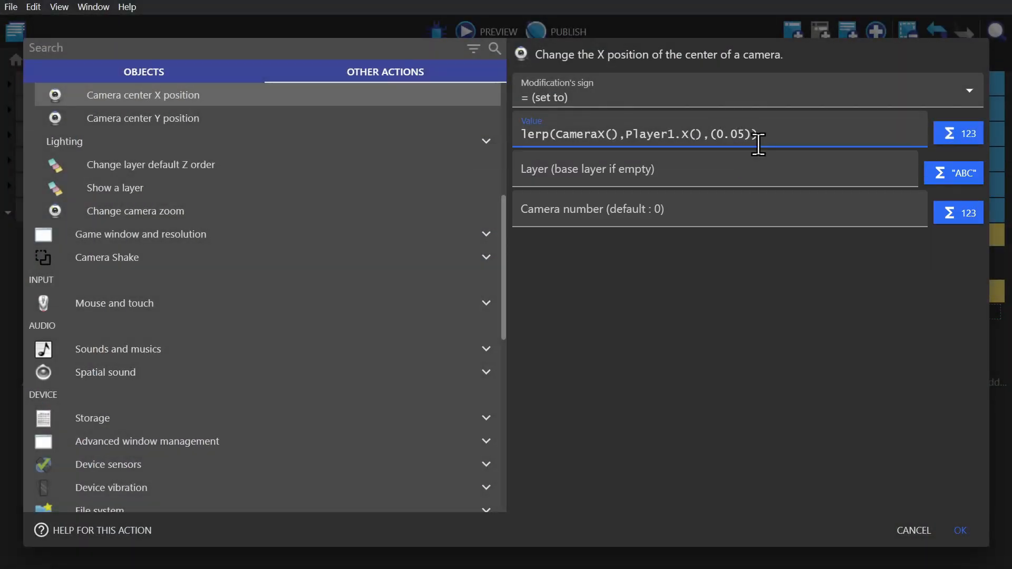
- Change the camera X lerp factor from 0.05 to 0.05*60*TimeDelta()
type("*60*time")
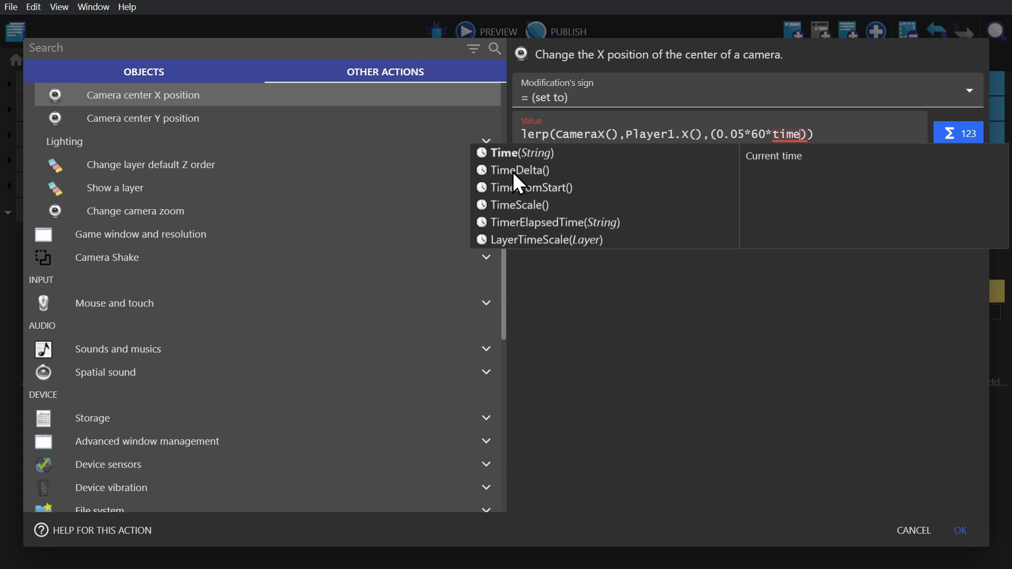
left_click(521, 170)
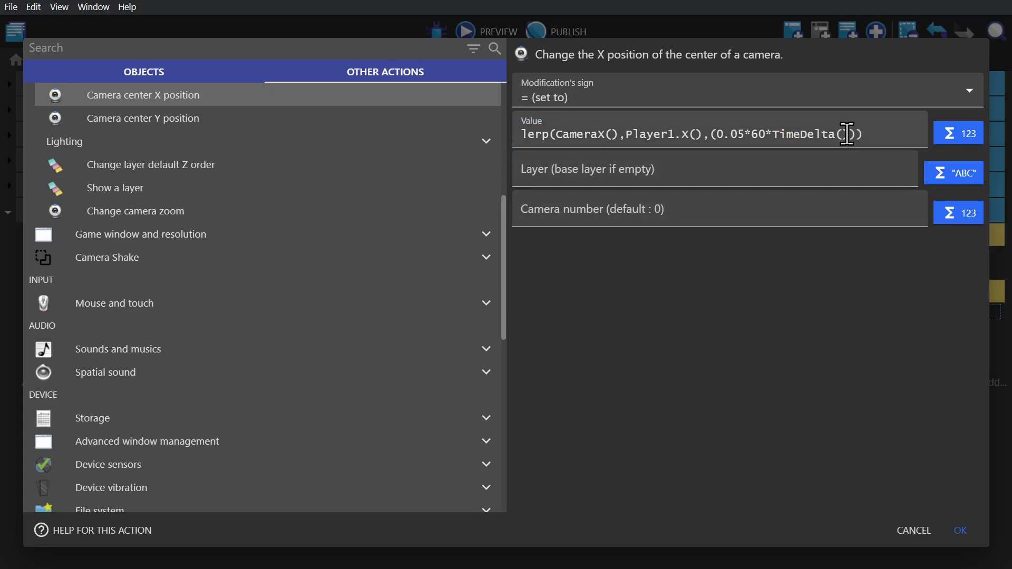